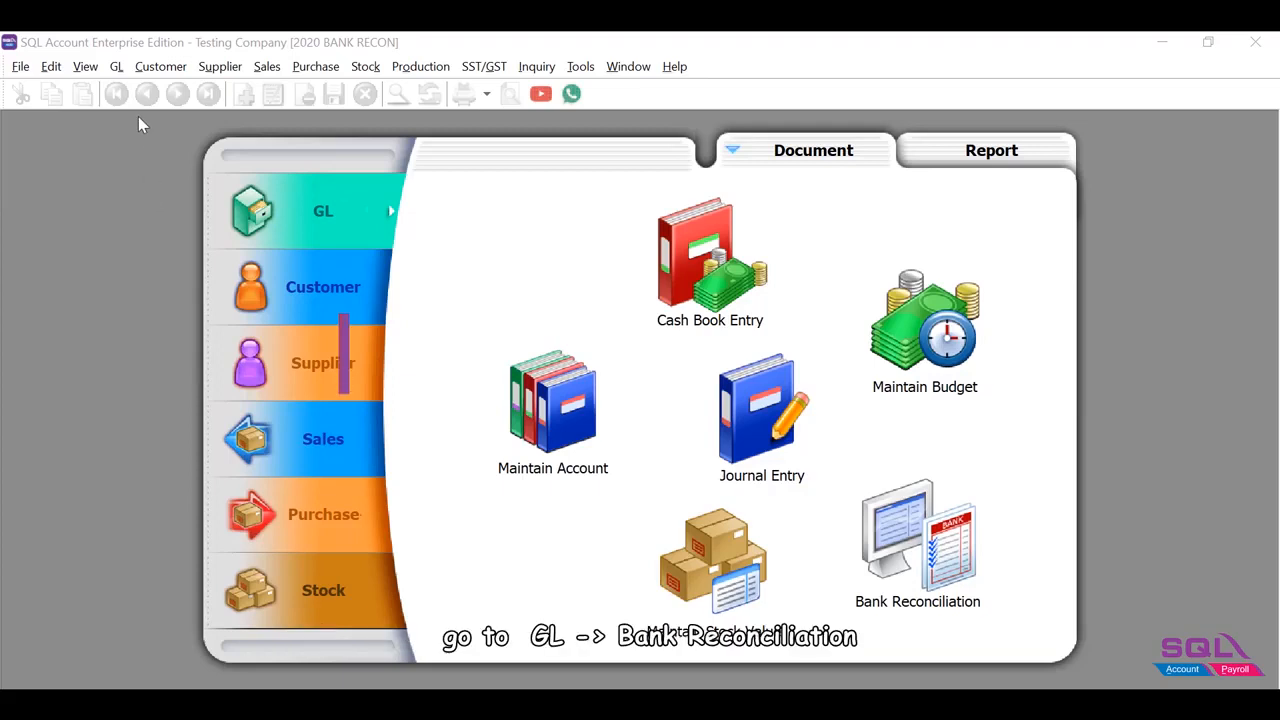
# Step: Go to GL > Bank Reconciliation to show the Reconcile Bank Transactions listing
pyautogui.click(116, 66)
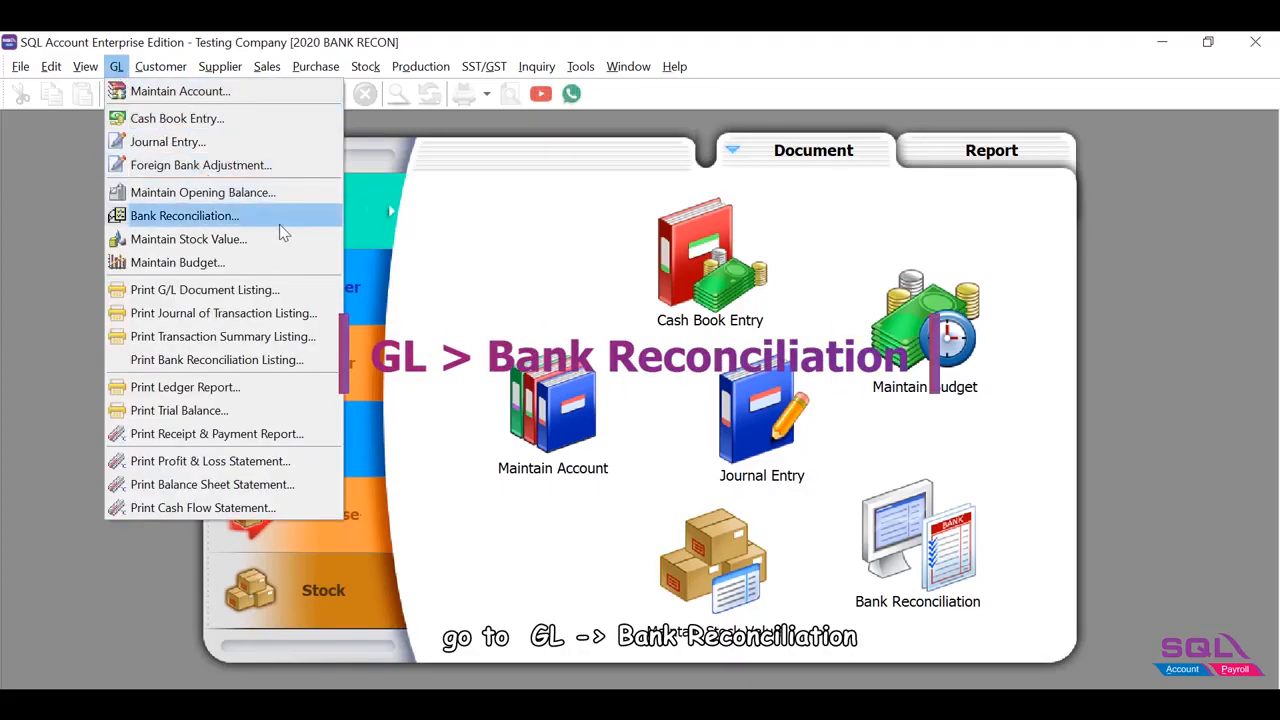
pyautogui.click(184, 216)
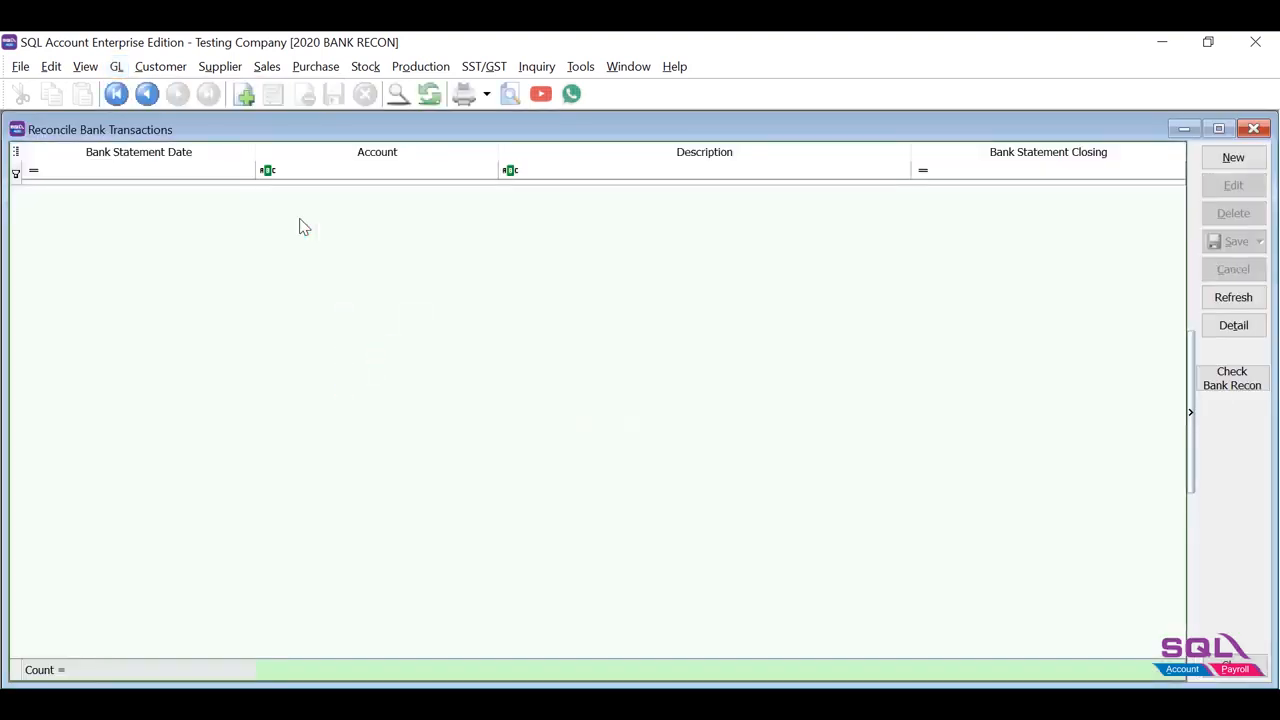
# Step: Create a reconciliation displaying 01/10/2020 to 30/11/2020 with current recon transactions shown, and apply
pyautogui.click(1232, 156)
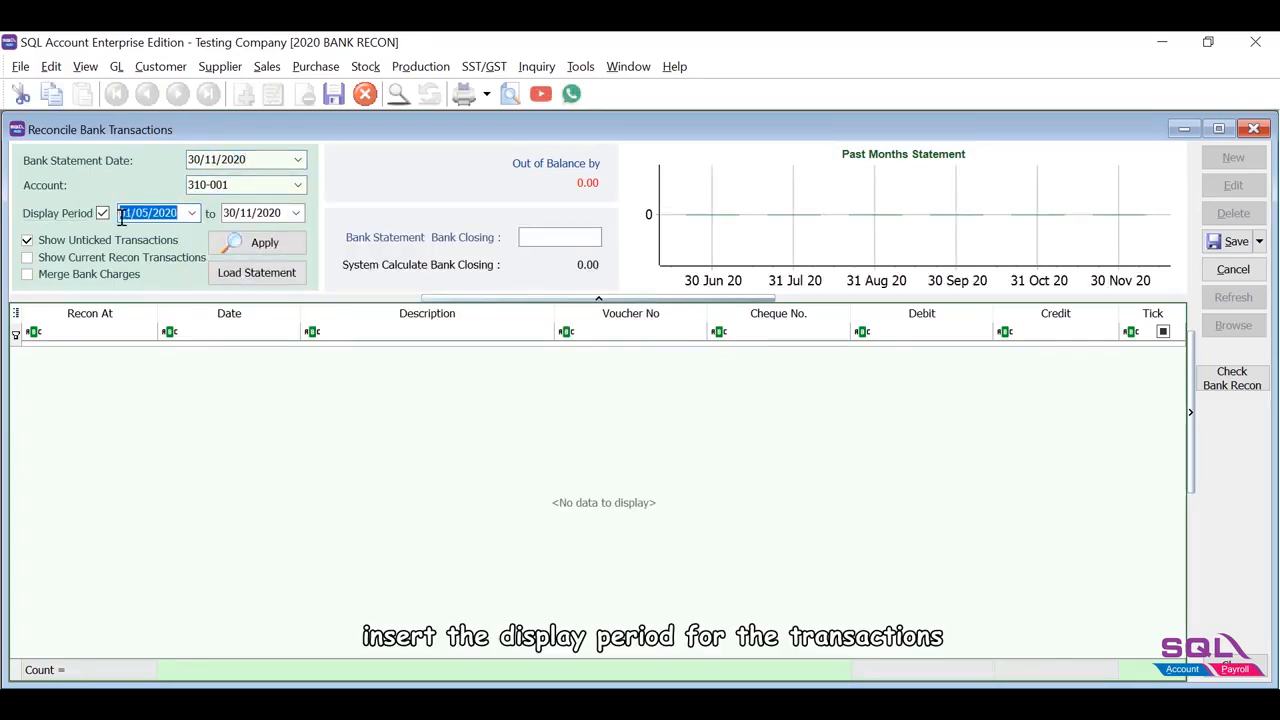
pyautogui.write('01/10/2020')
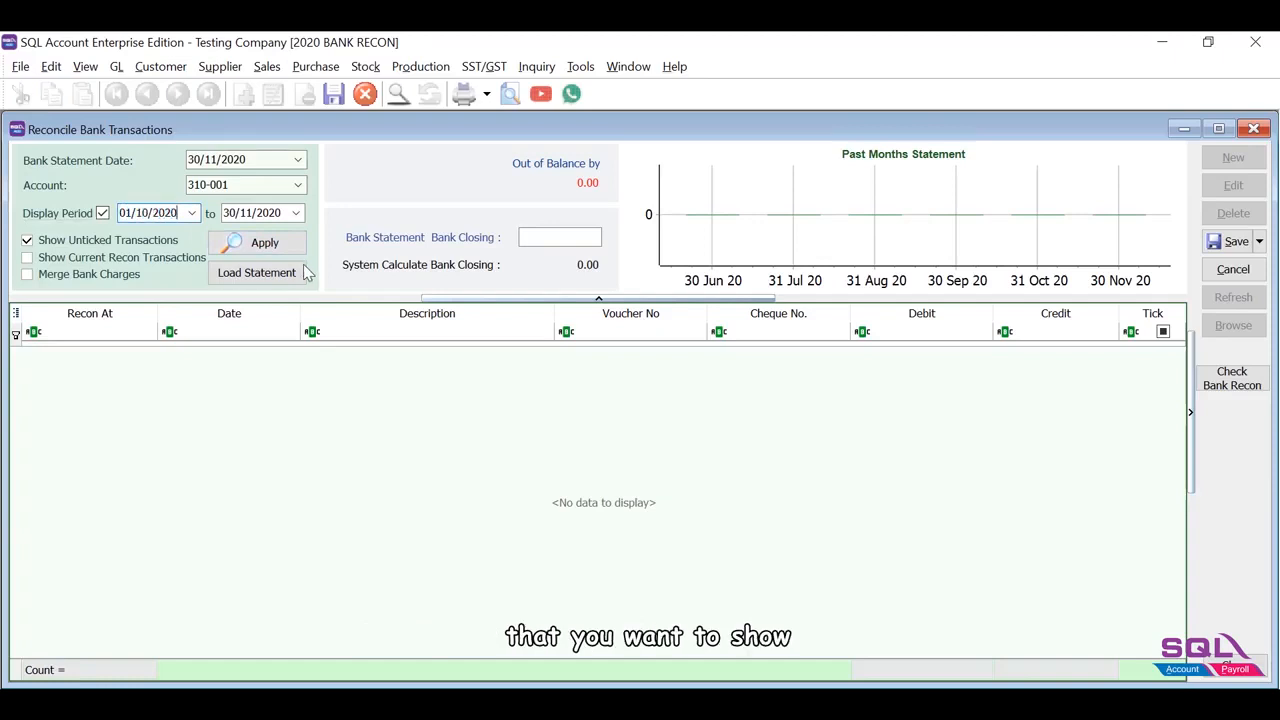
pyautogui.click(28, 256)
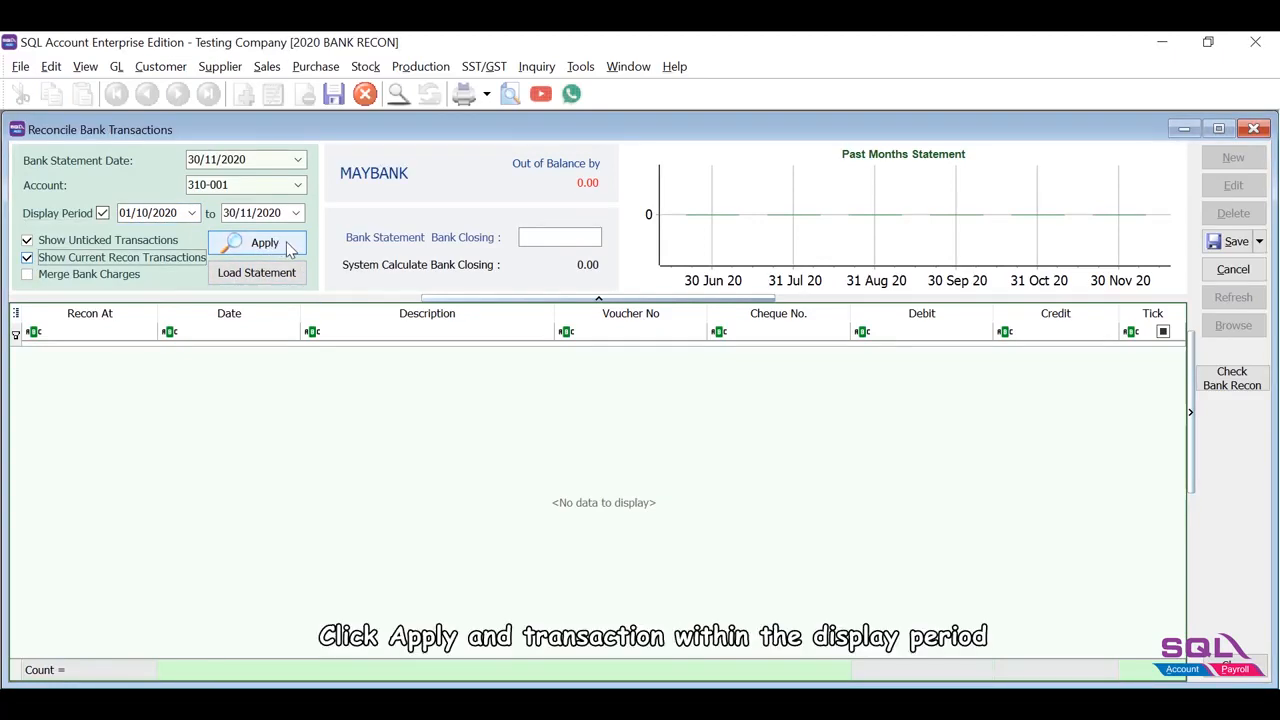
pyautogui.click(264, 244)
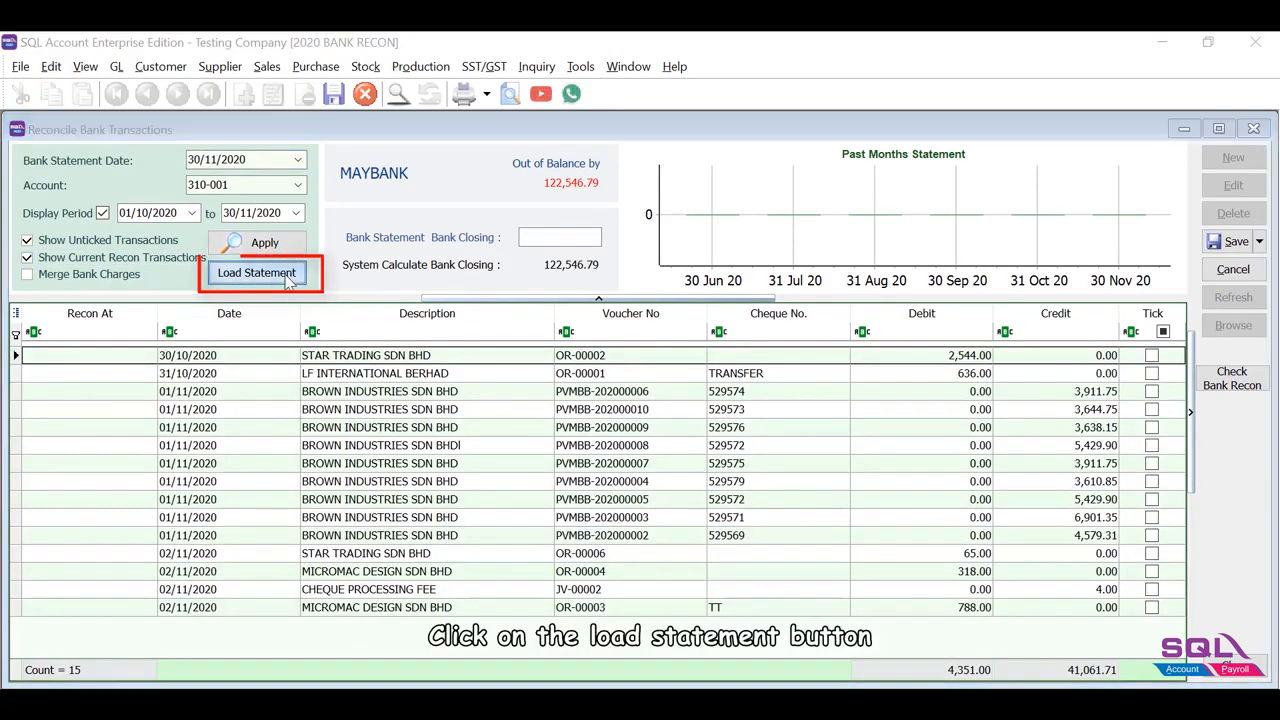
# Step: Load the MBB BANK STATEMENT file and confirm it as a Maybank statement
pyautogui.click(256, 272)
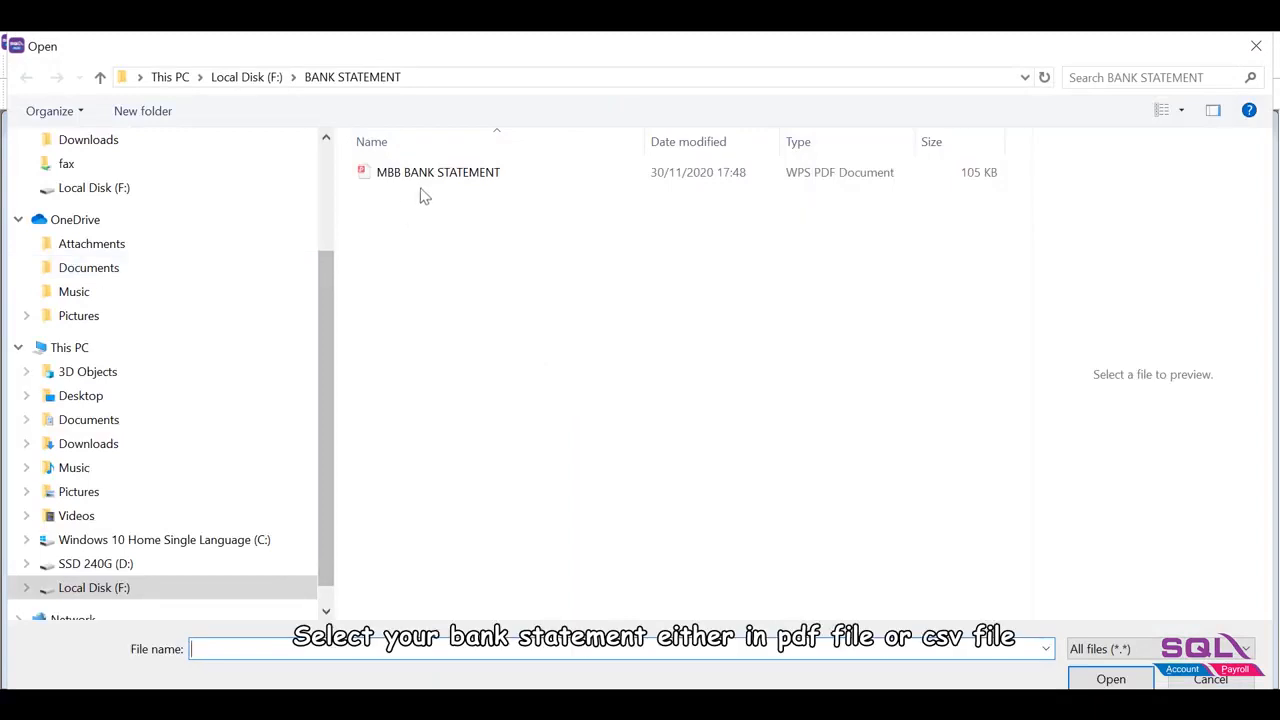
pyautogui.click(438, 172)
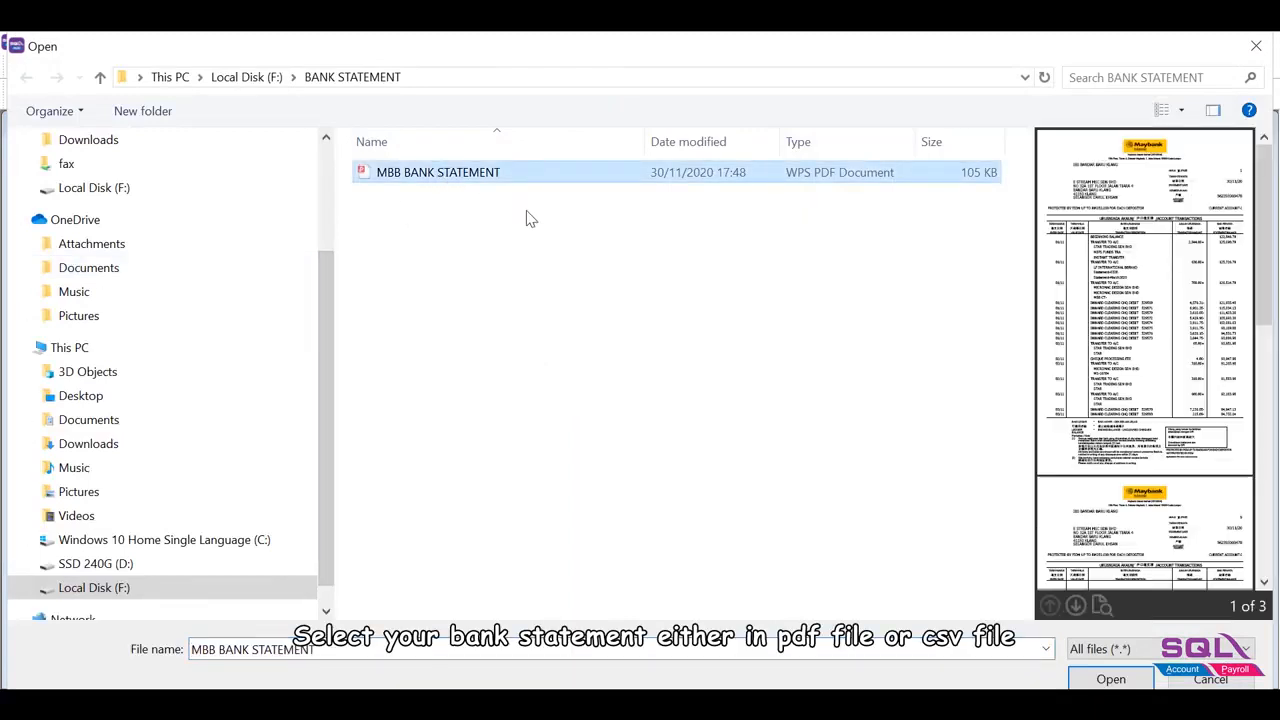
pyautogui.click(1110, 678)
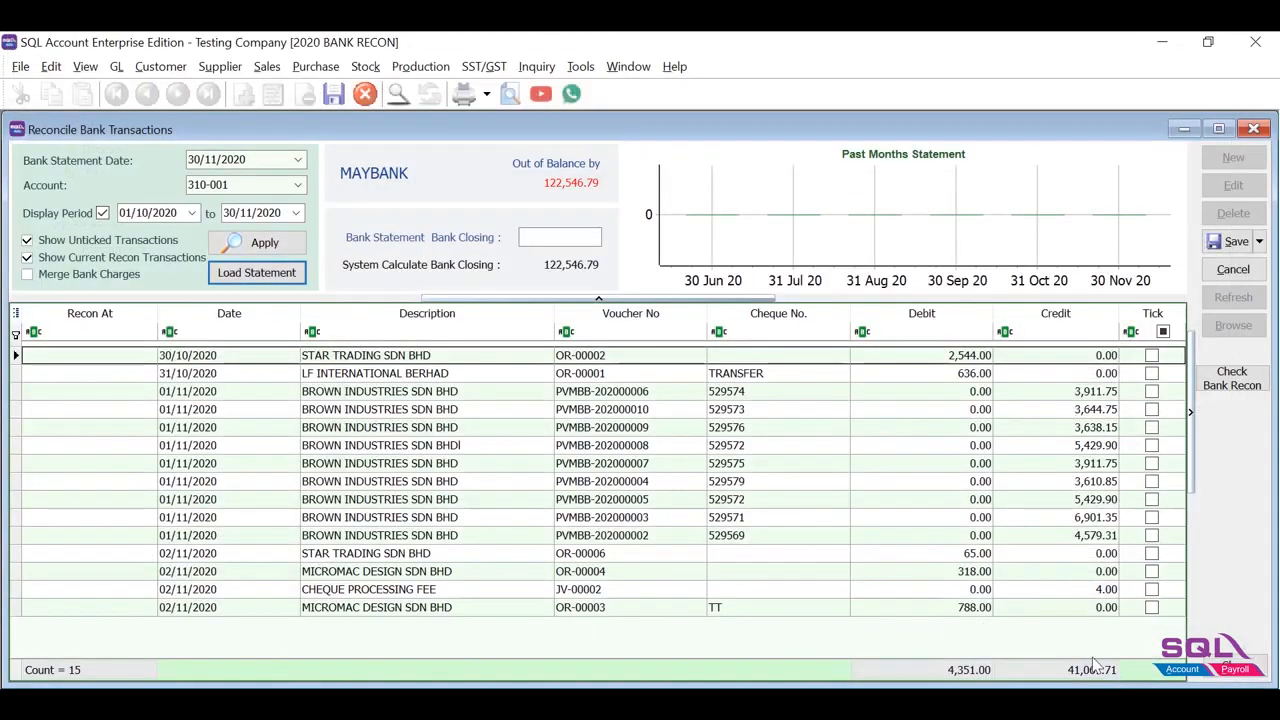
pyautogui.click(256, 272)
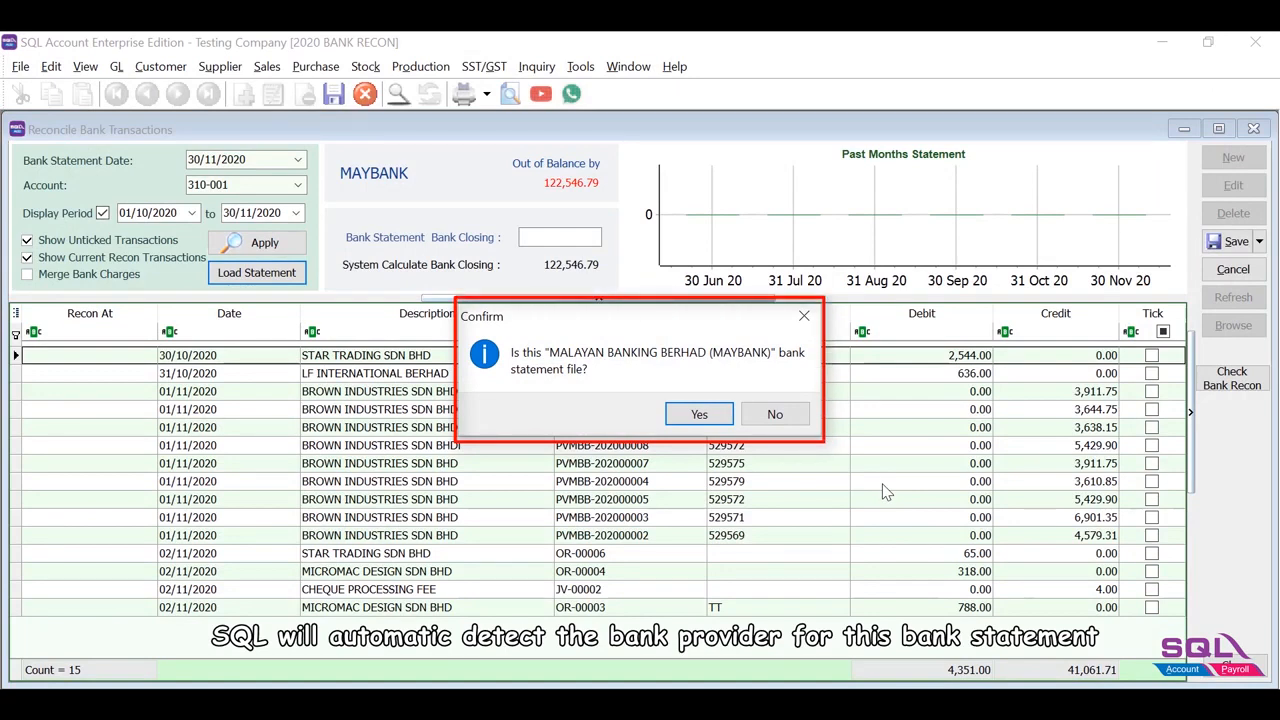
pyautogui.click(700, 414)
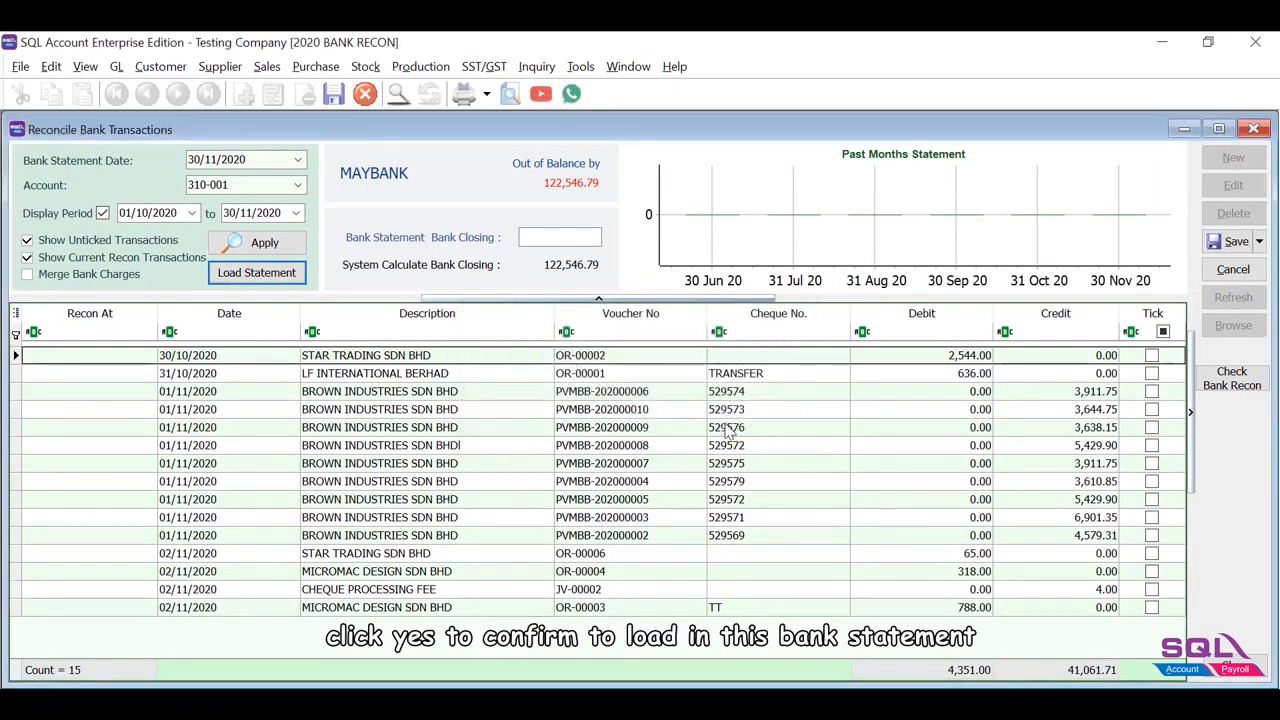
# Step: Review the matched lines and cancel the duplicate 5,429.90 supplier payment voucher
pyautogui.click(256, 272)
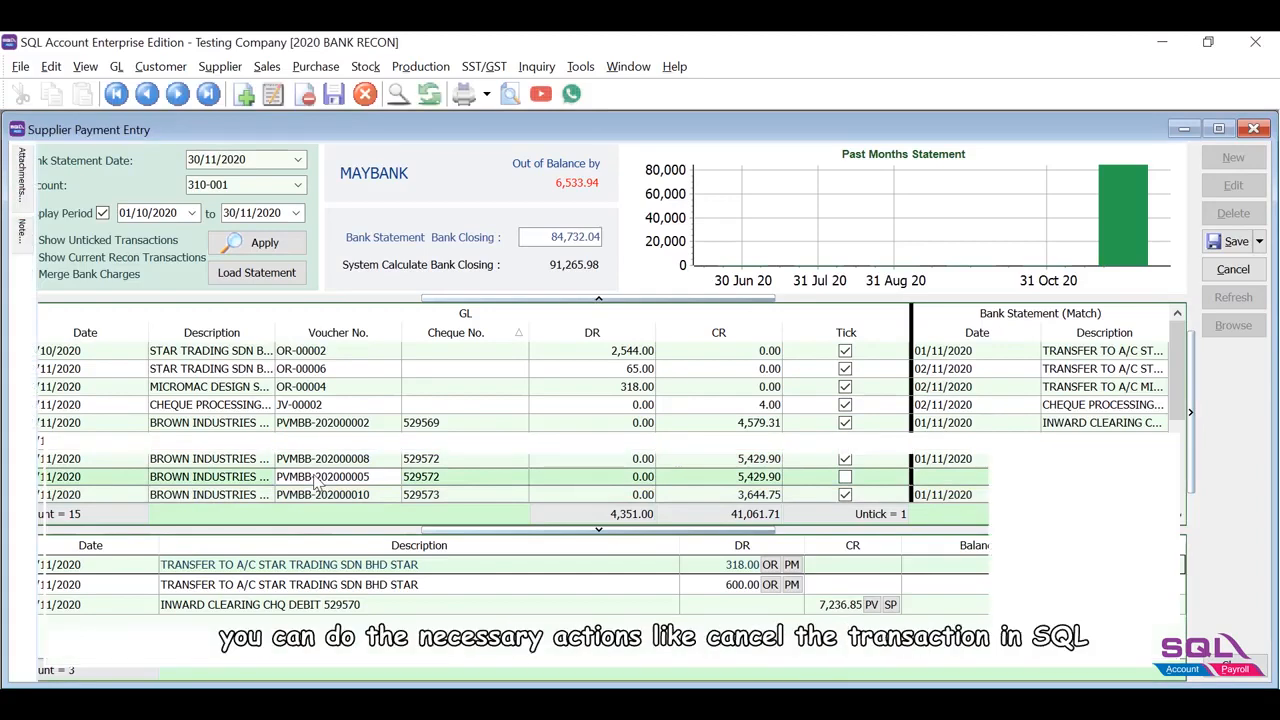
pyautogui.doubleClick(322, 476)
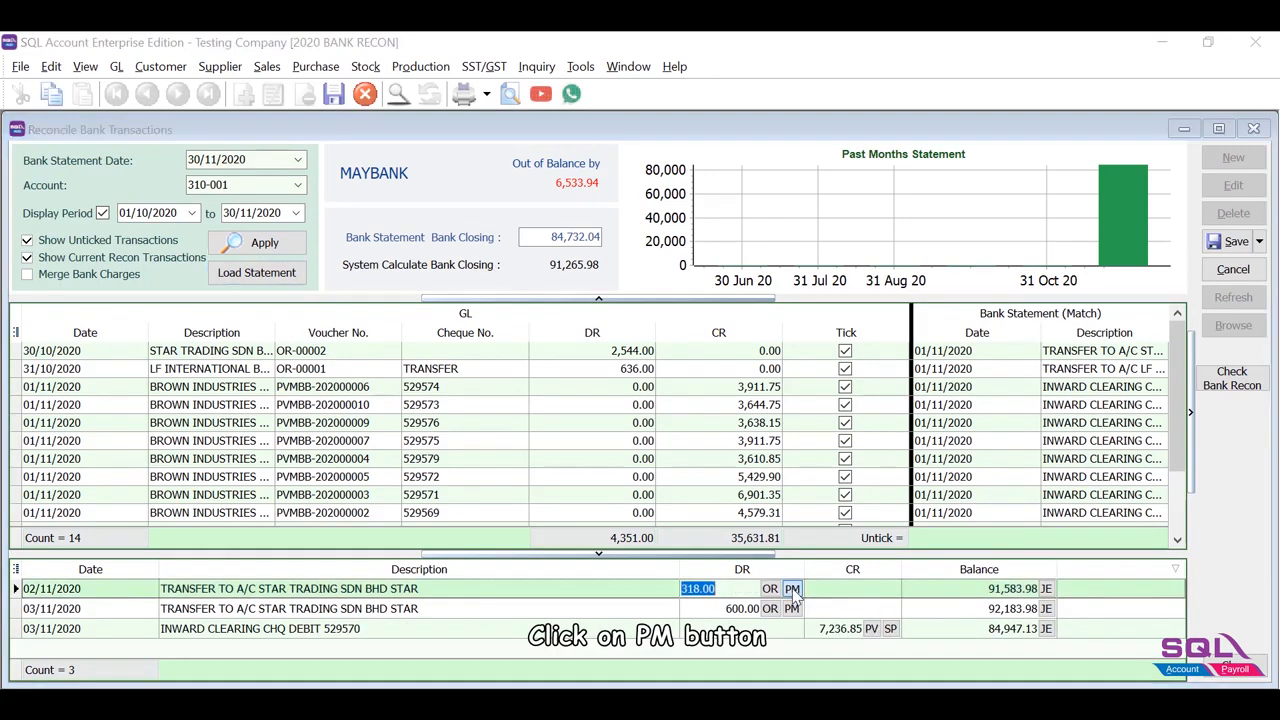
# Step: Enter the 318.00 transfer as a customer payment from 300-T0001 STAR TRADING SDN BHD and save it
pyautogui.click(792, 588)
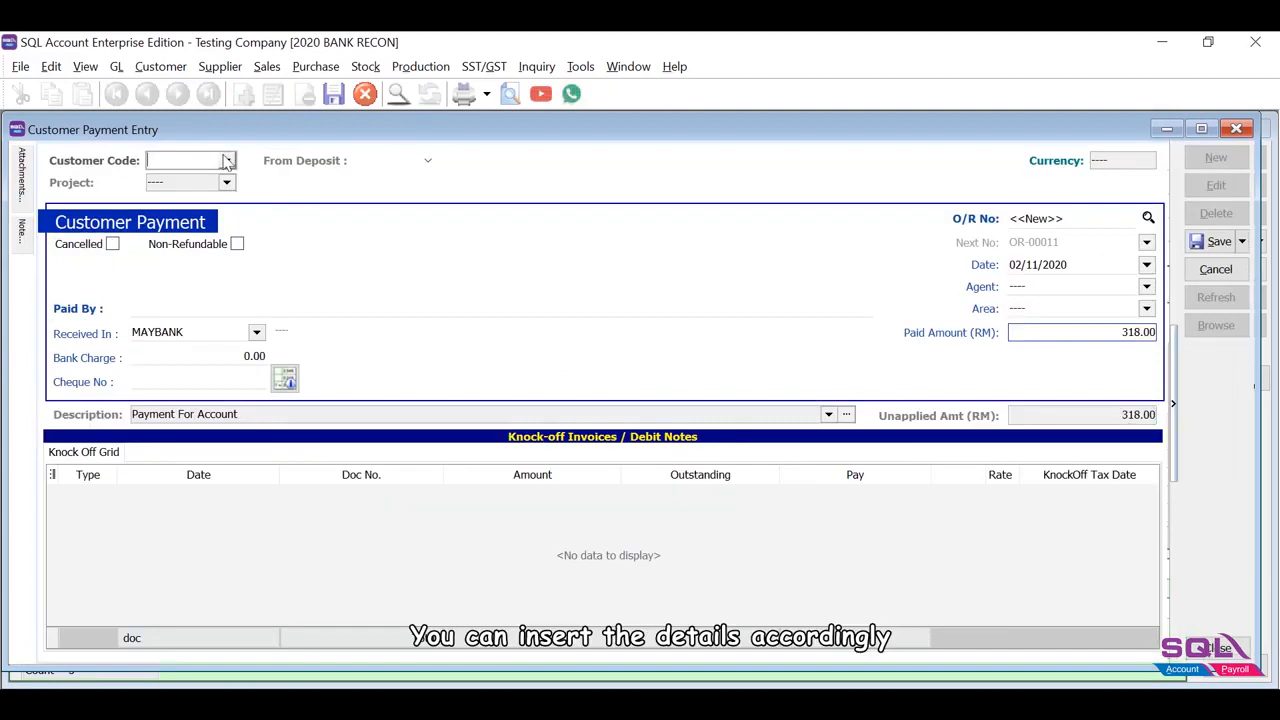
pyautogui.click(228, 160)
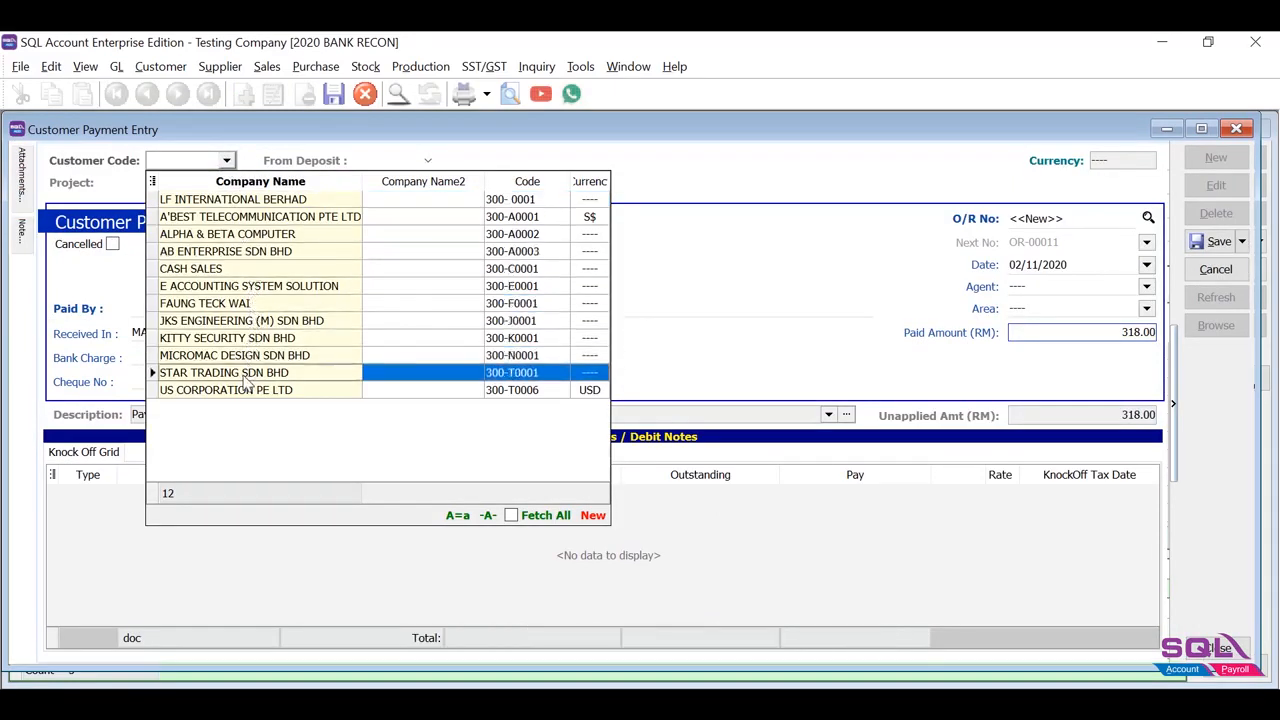
pyautogui.click(224, 372)
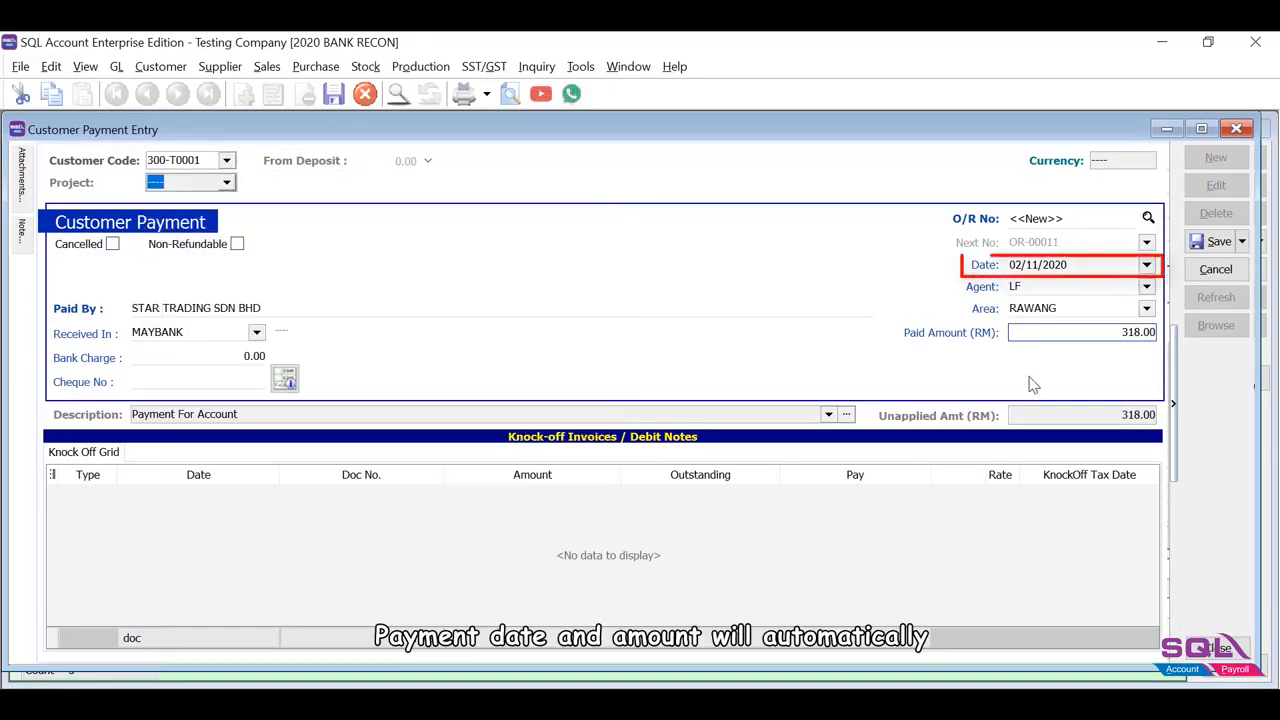
pyautogui.click(1080, 332)
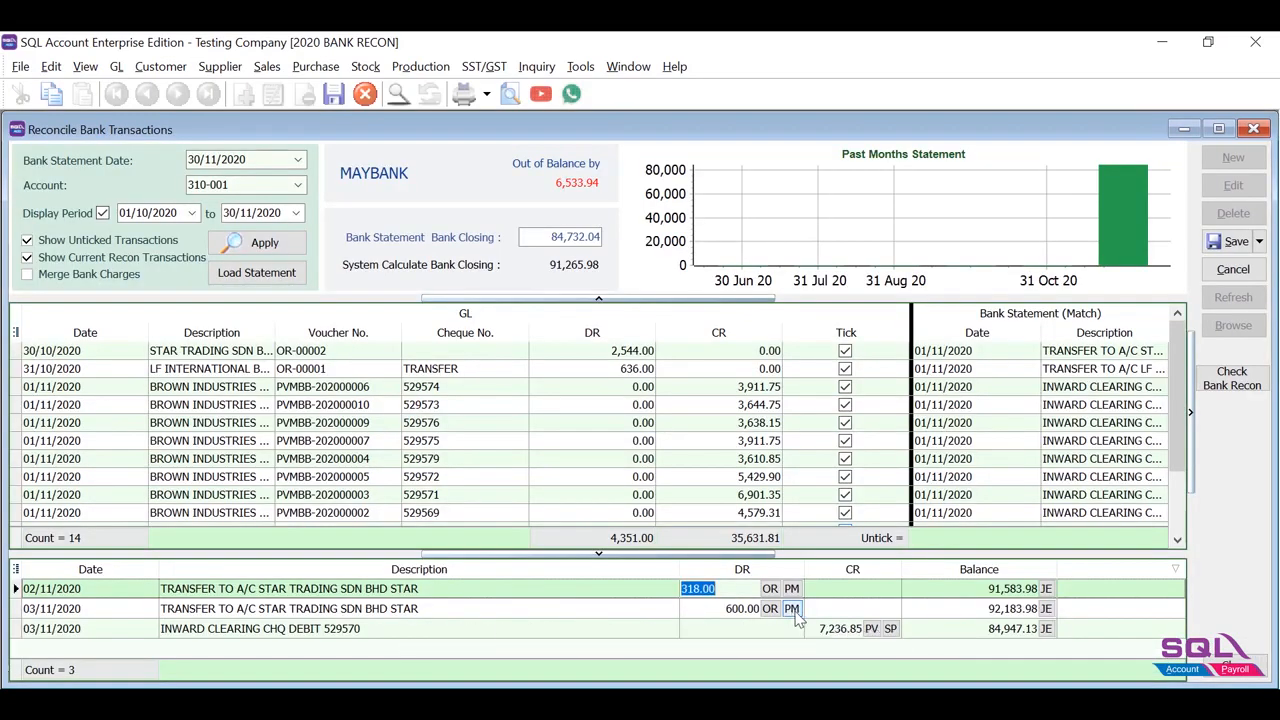
# Step: Record the 600.00 customer payment and the 7,236.85 supplier payment to BROWN INDUSTRIES SDN BHD
pyautogui.click(792, 608)
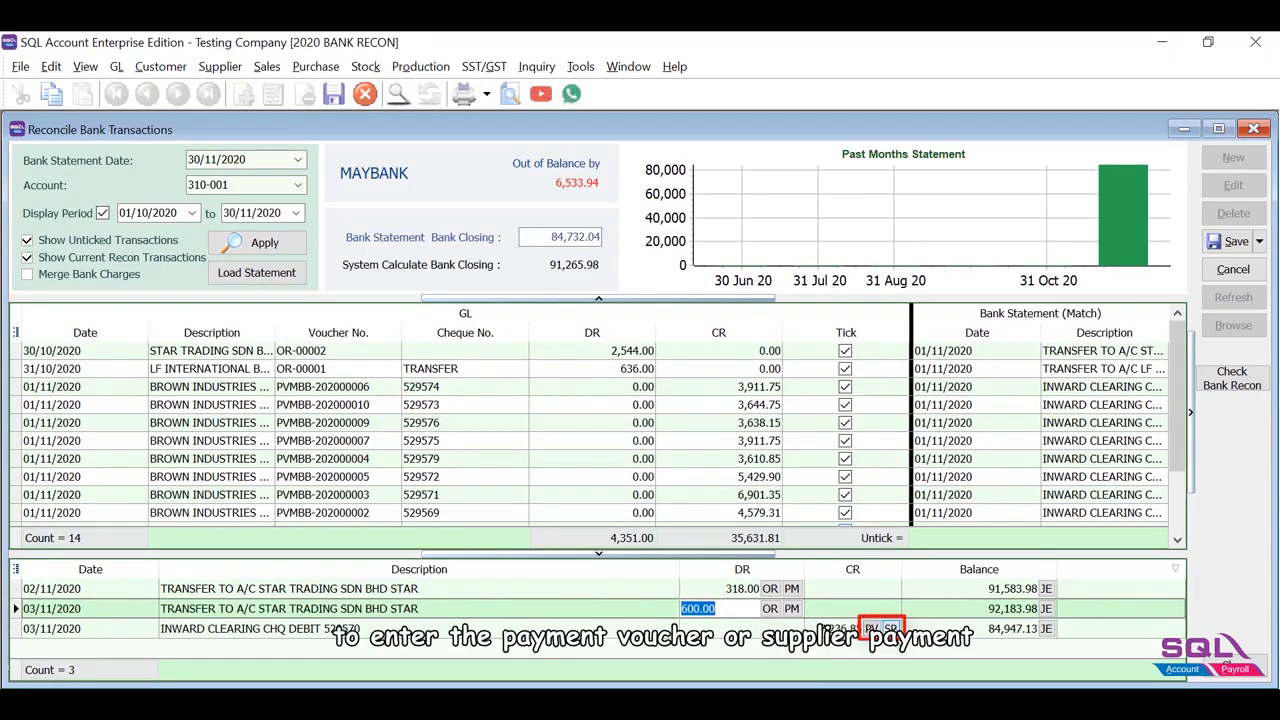
pyautogui.click(888, 628)
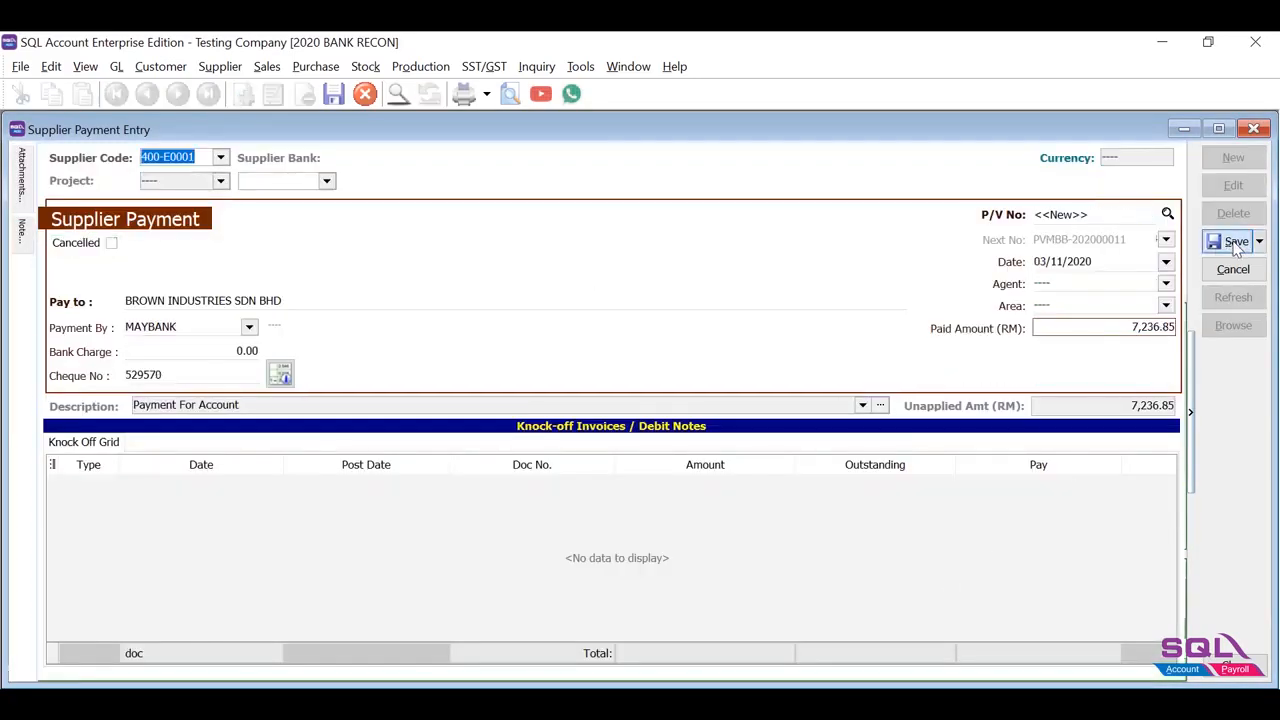
pyautogui.click(1236, 240)
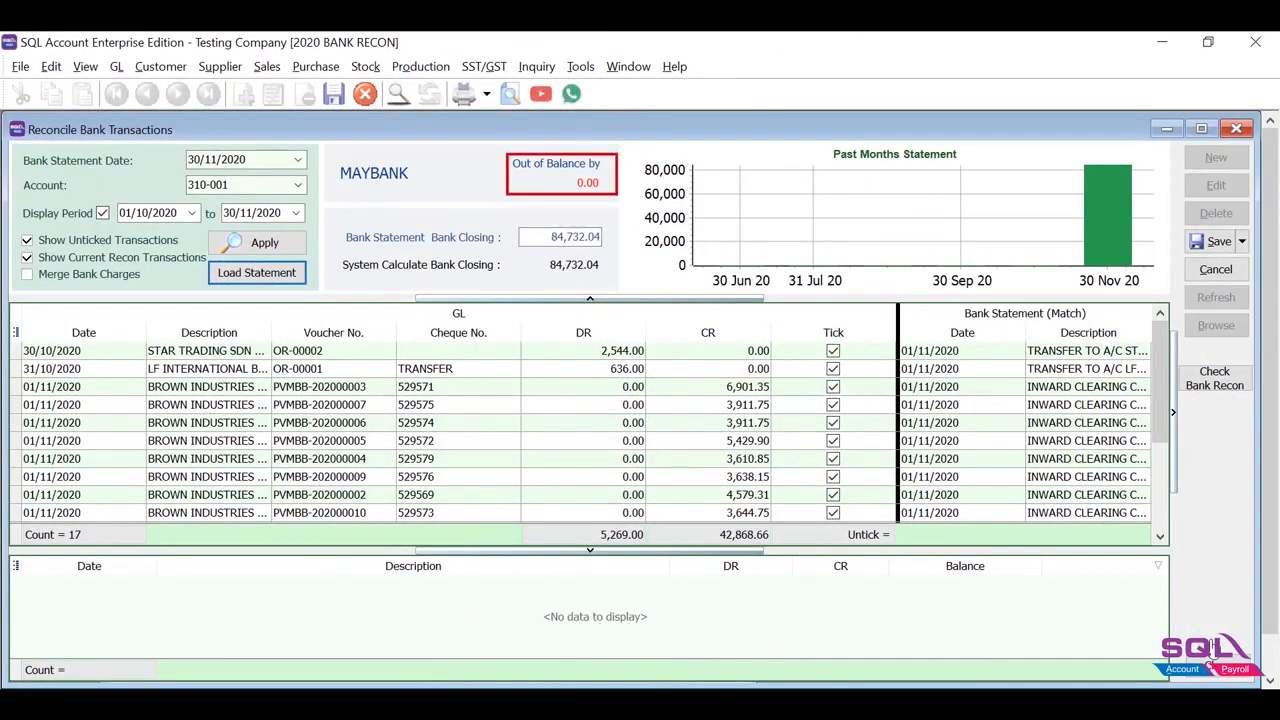
# Step: Save the balanced reconciliation with 17 ticked transactions and 0.00 out of balance
pyautogui.scroll(-3)
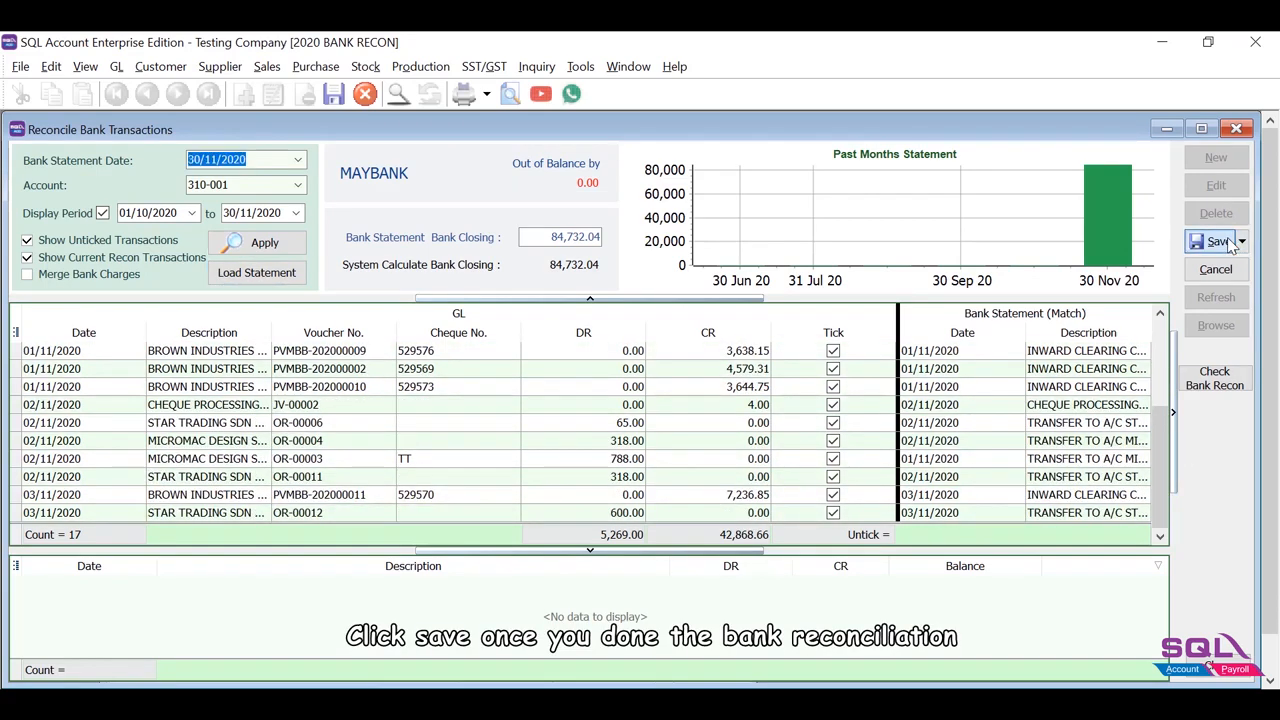
pyautogui.click(1216, 240)
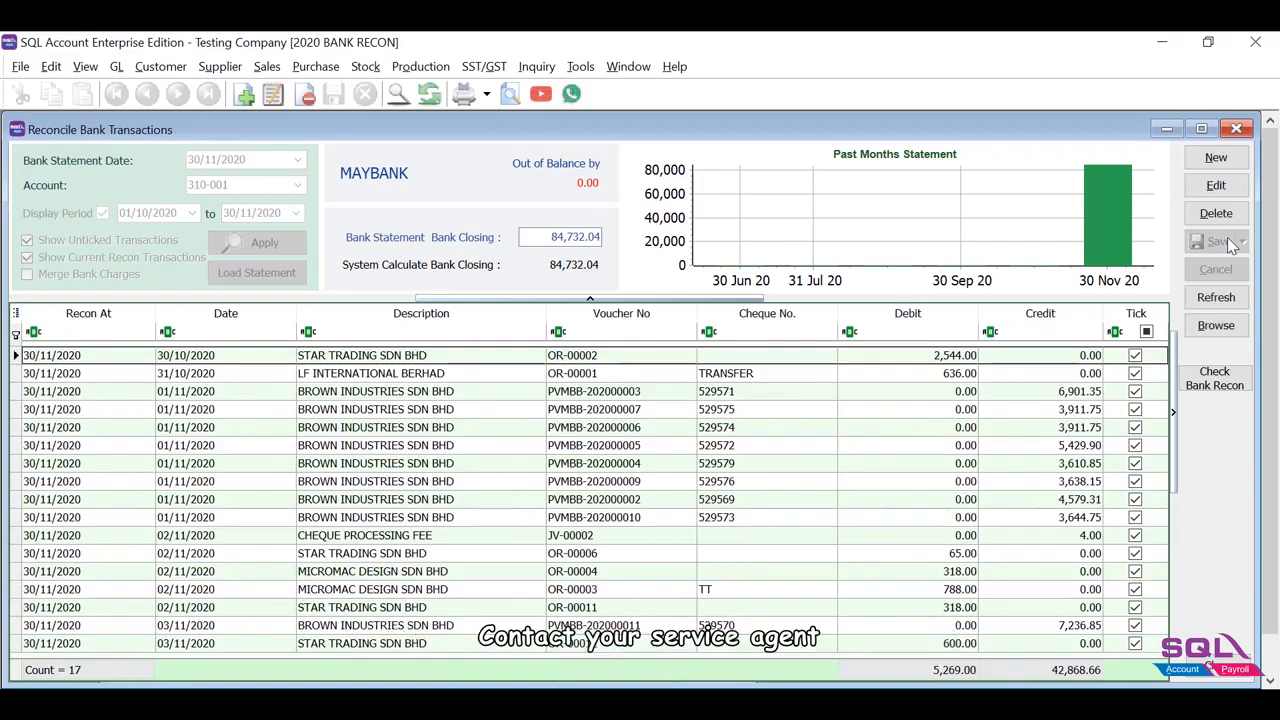